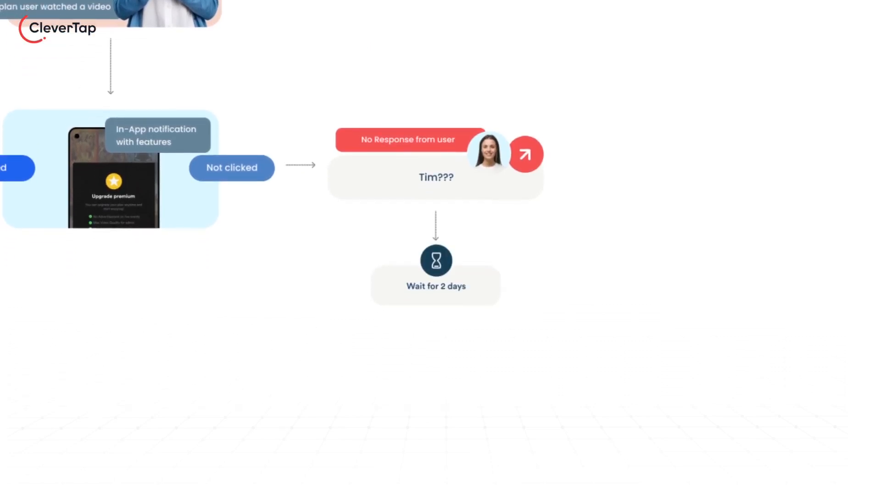
pyautogui.scroll(-3)
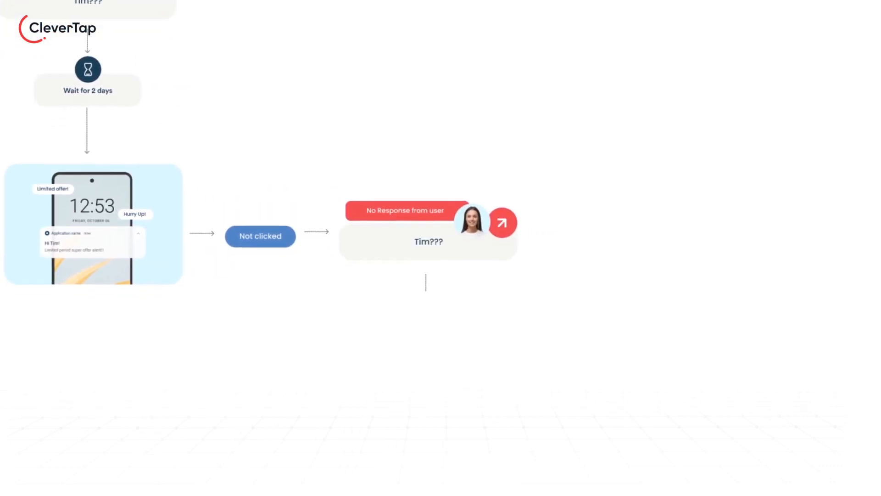
pyautogui.scroll(-3)
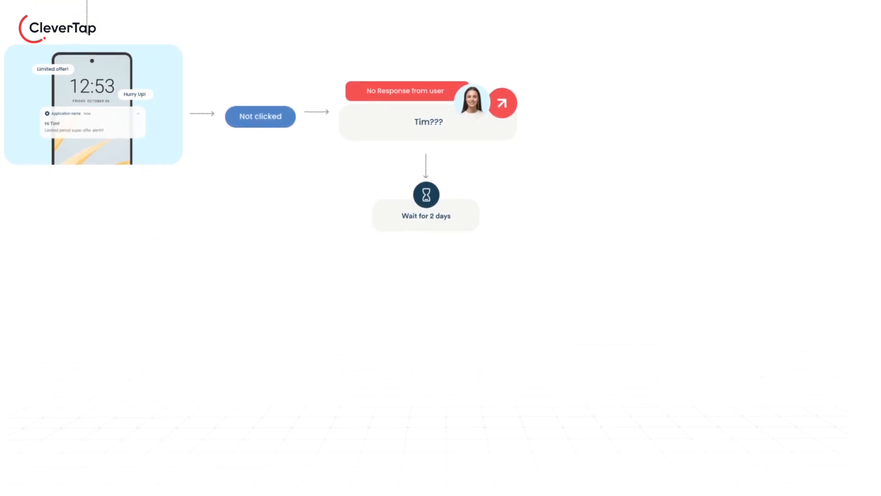
pyautogui.scroll(-3)
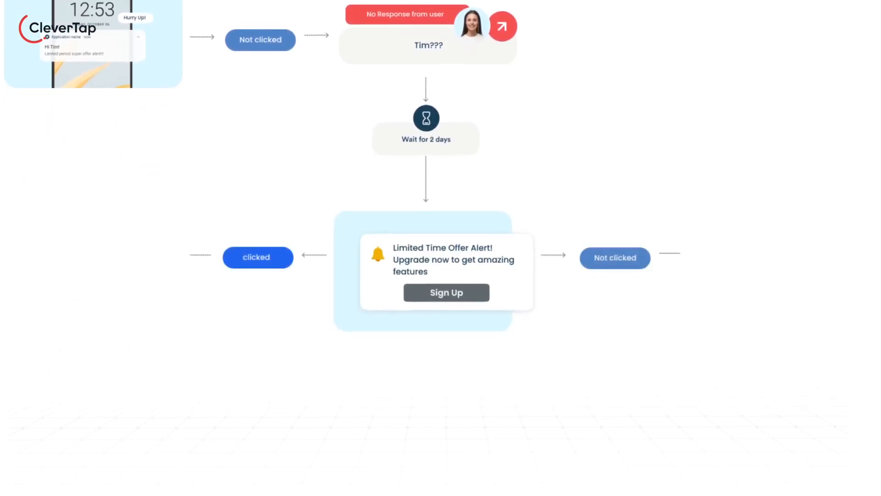